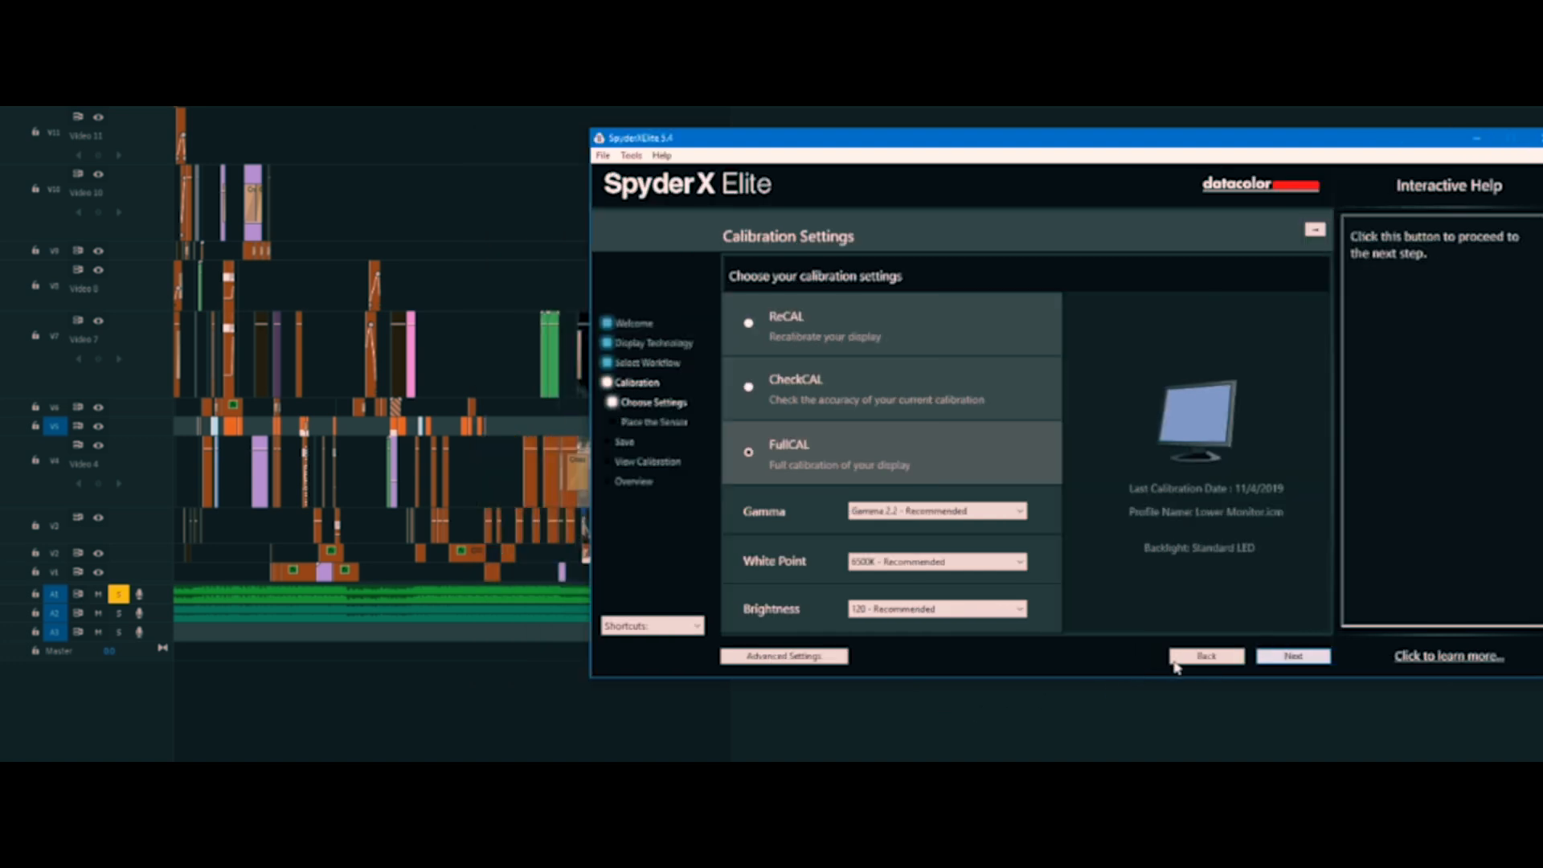
# Advance past the Gamma 2.2, 6500K, 120 settings and acknowledge the stay-at-computer notice.
pyautogui.click(1293, 655)
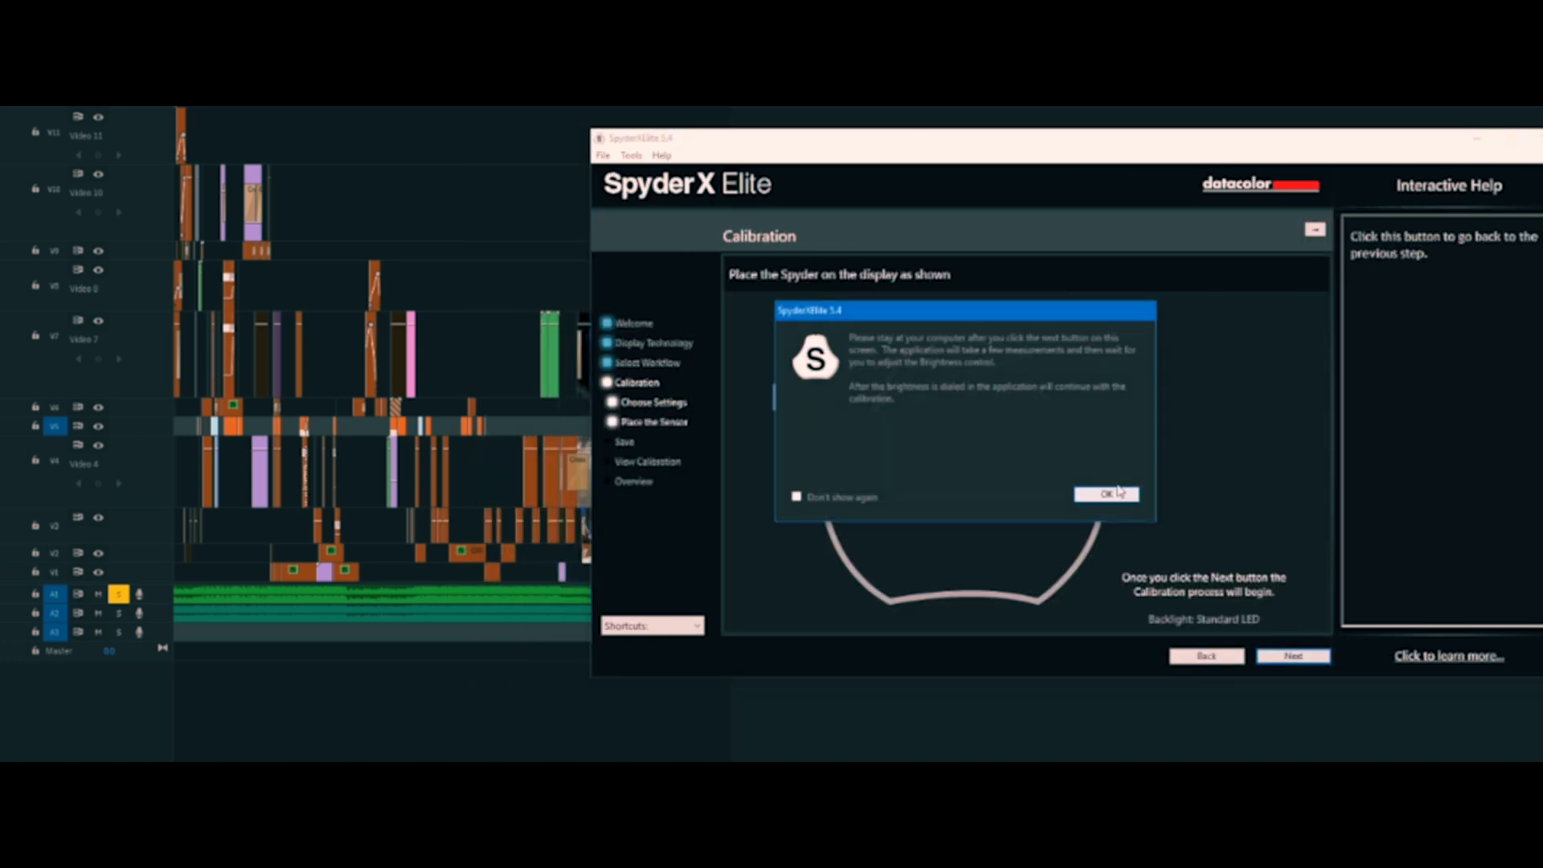
pyautogui.click(1105, 494)
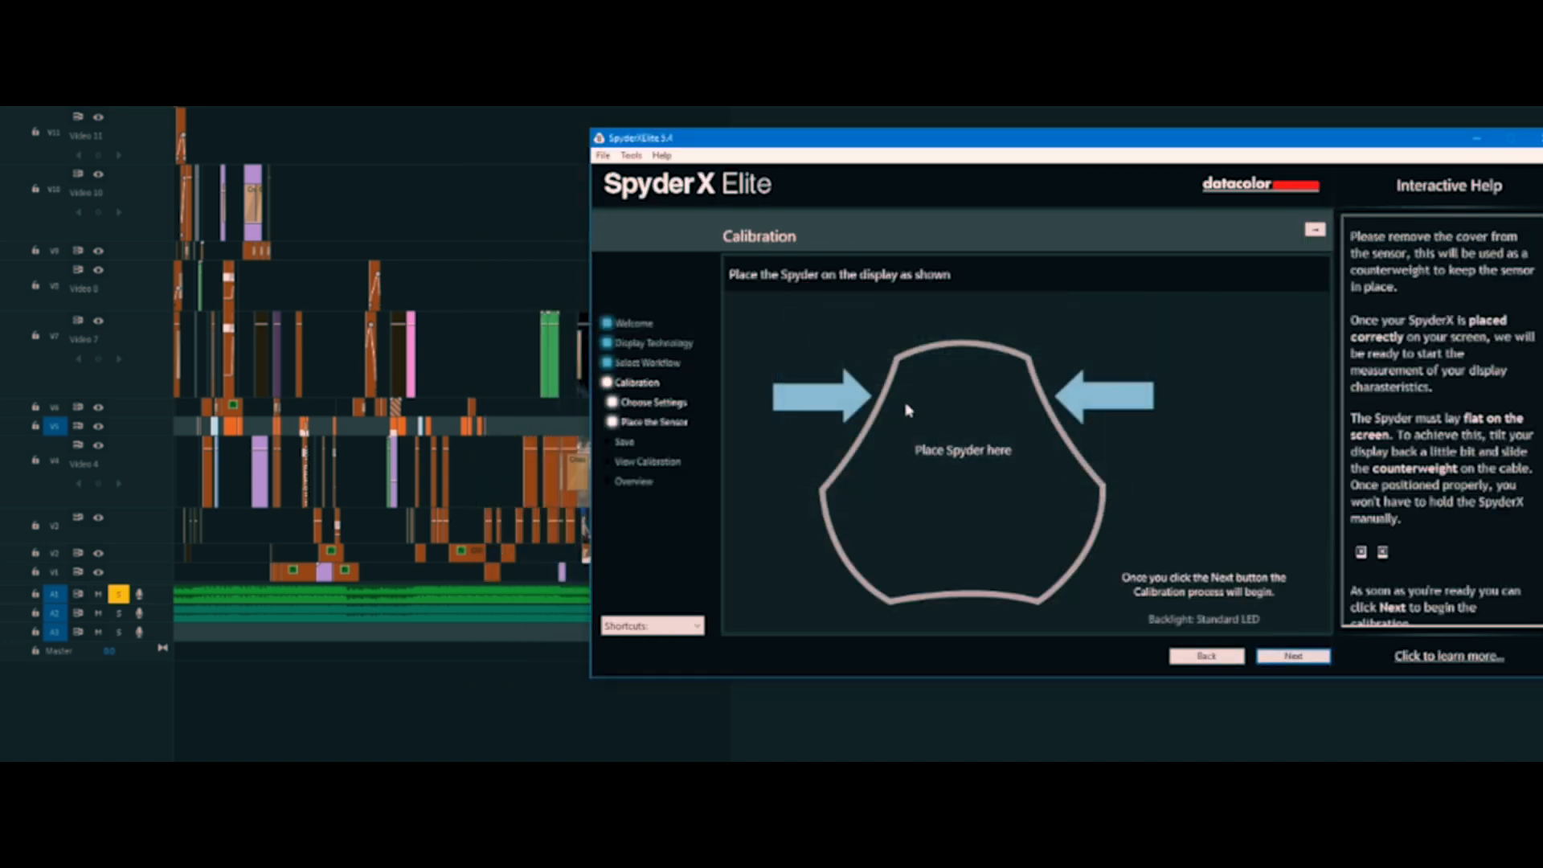